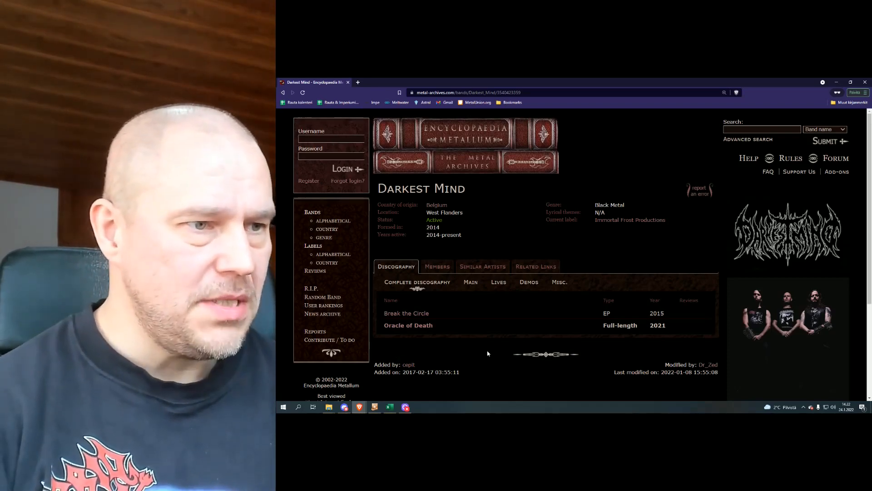
Open Darkest Mind's 'Oracle of Death' album page and scroll to its seven-song, 45:31 tracklist
scroll(down, 3)
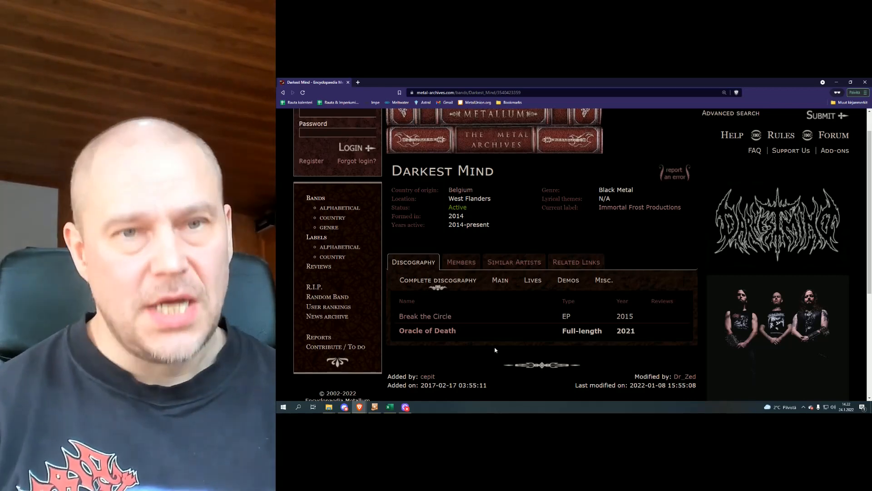
click(426, 329)
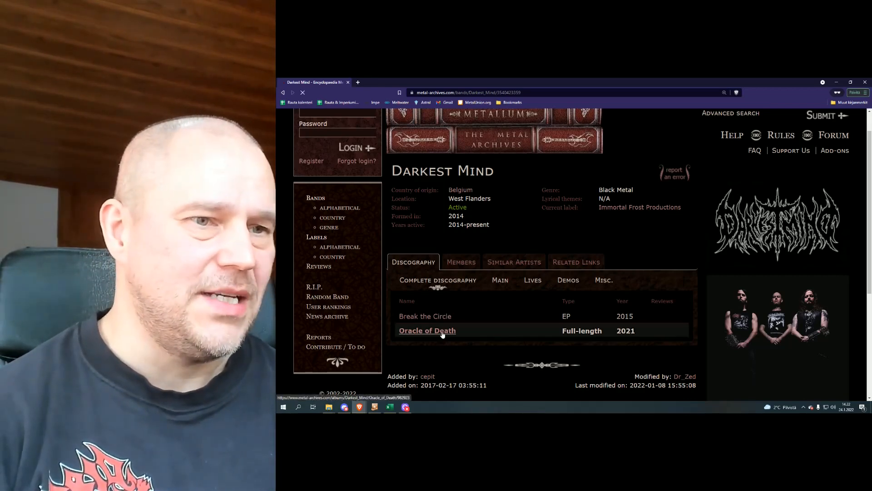
click(427, 330)
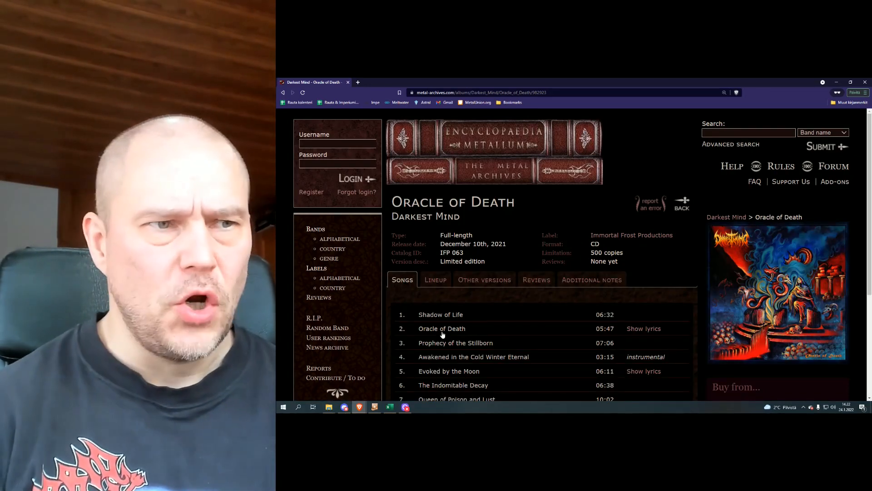
scroll(down, 3)
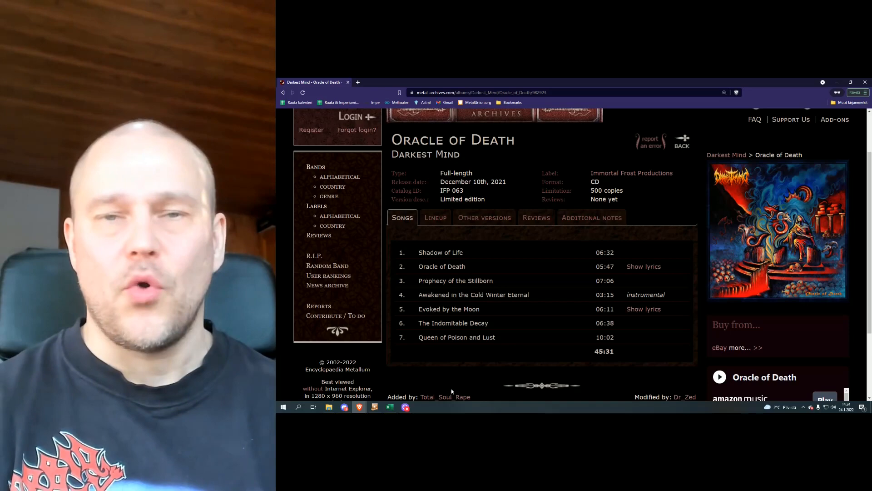
mouse_move(445, 368)
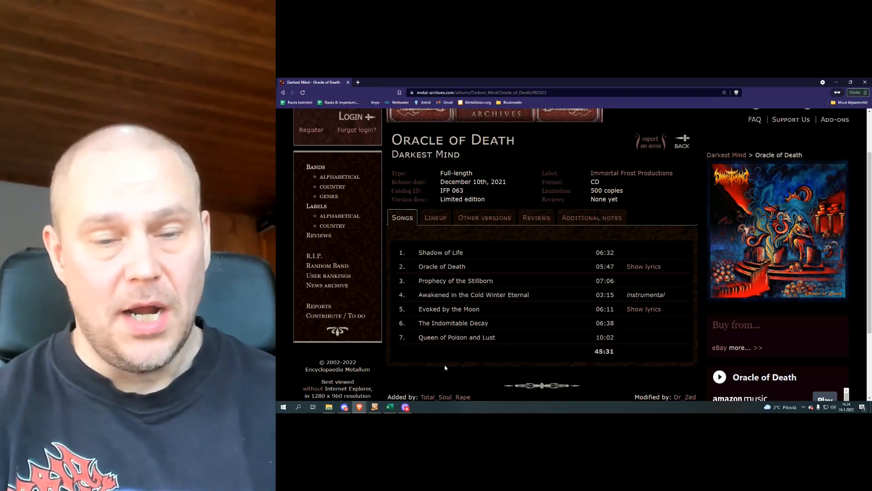